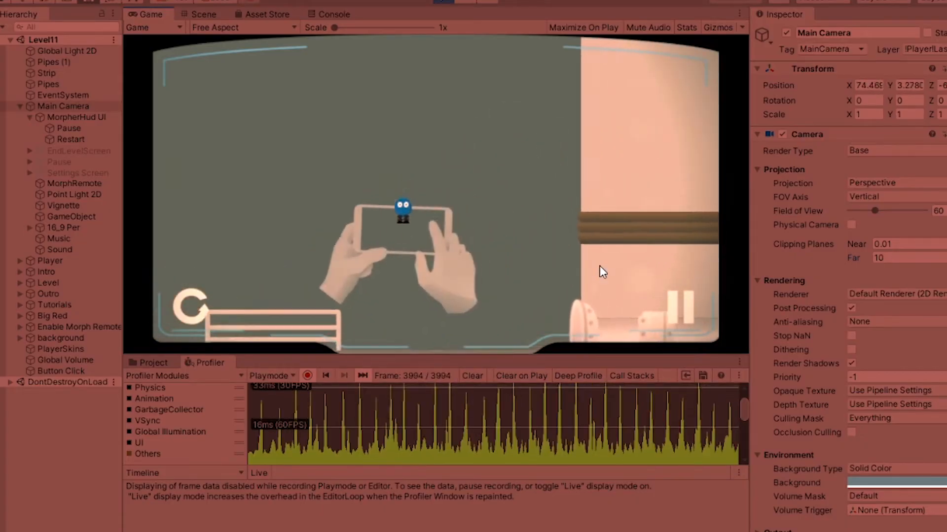
Highlight the '30FPS and 60FPS' article title and scroll to its Cause section on mobile vsync
{"action": "left_click", "coordinate": [893, 257]}
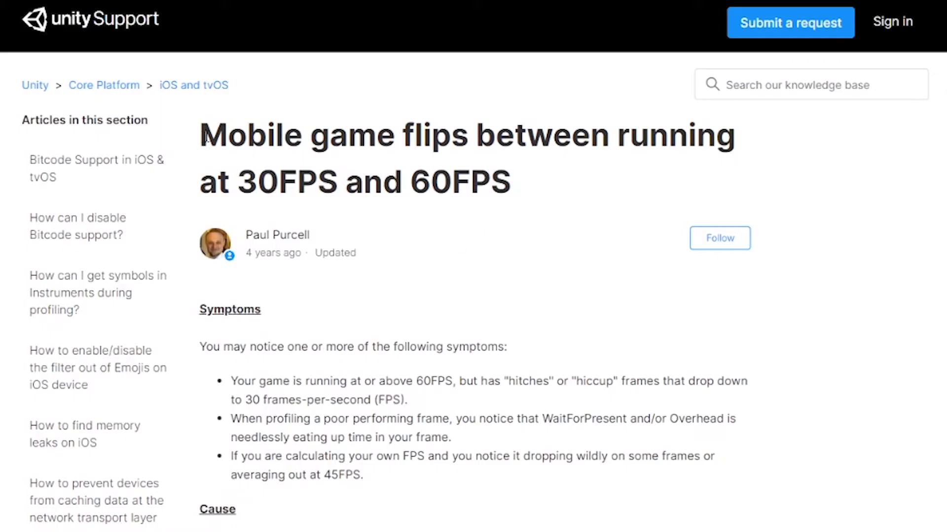
{"action": "left_click_drag", "start_coordinate": [202, 135], "coordinate": [510, 184]}
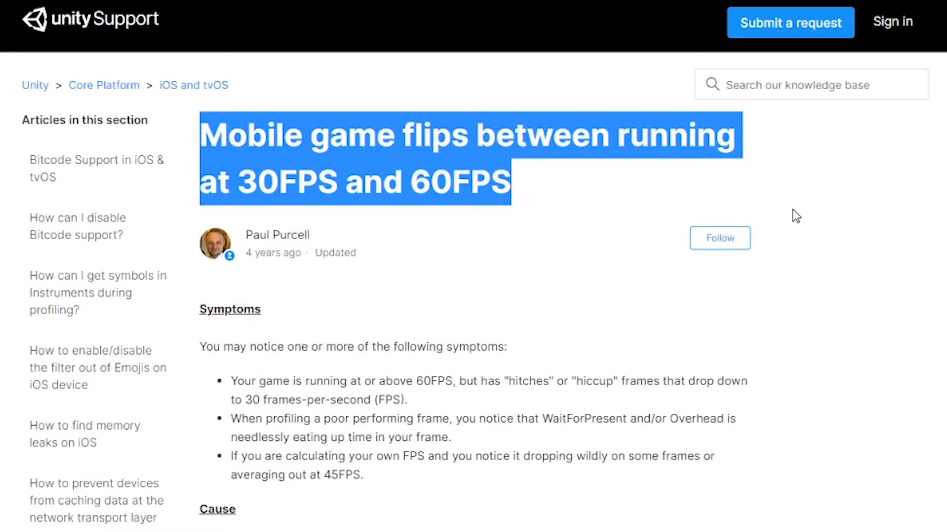
{"action": "scroll", "scroll_direction": "down", "scroll_amount": 3}
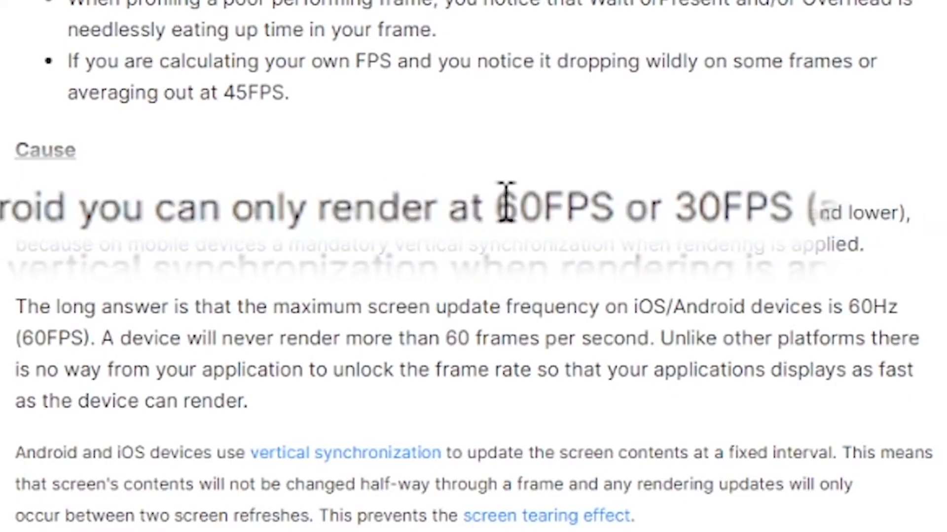
{"action": "left_click_drag", "start_coordinate": [495, 207], "coordinate": [791, 207]}
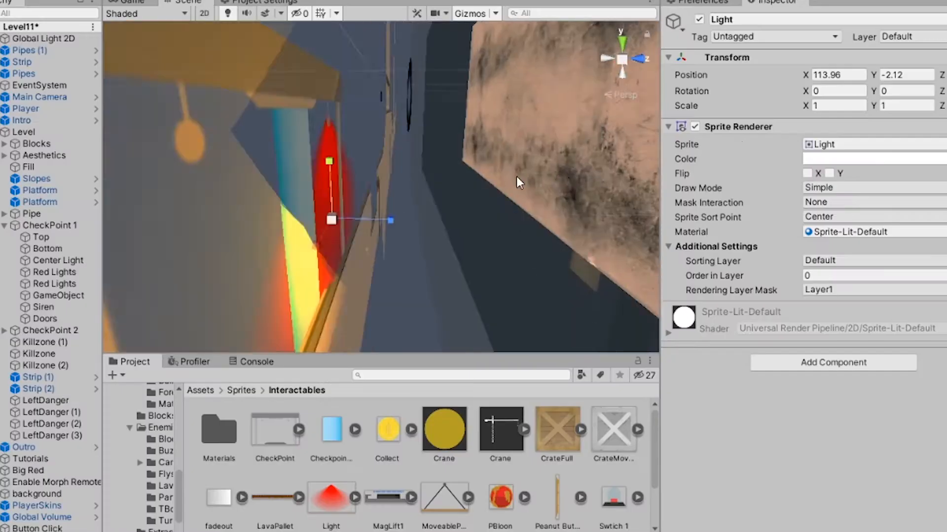
Select the Red Lights objects under CheckPoint 1 for replacement with the Light sprite
{"action": "left_click", "coordinate": [54, 272]}
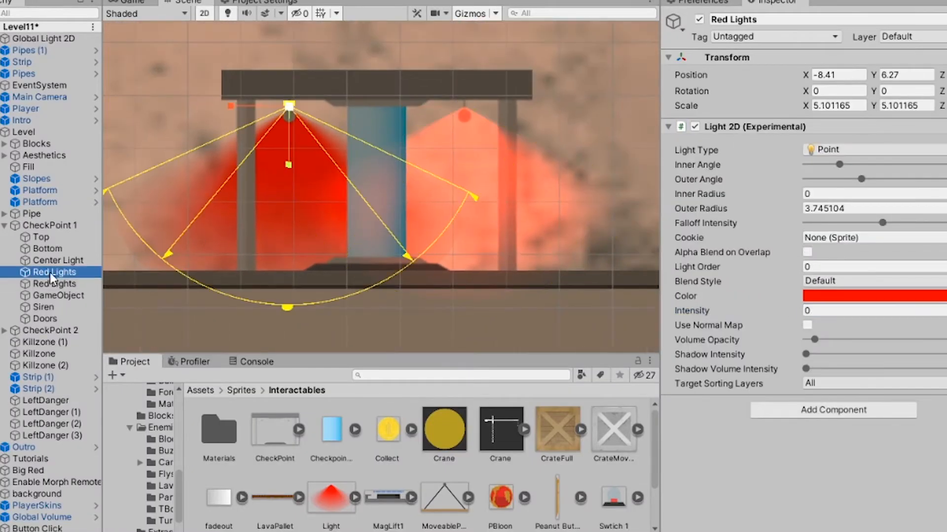
{"action": "left_click", "coordinate": [43, 272]}
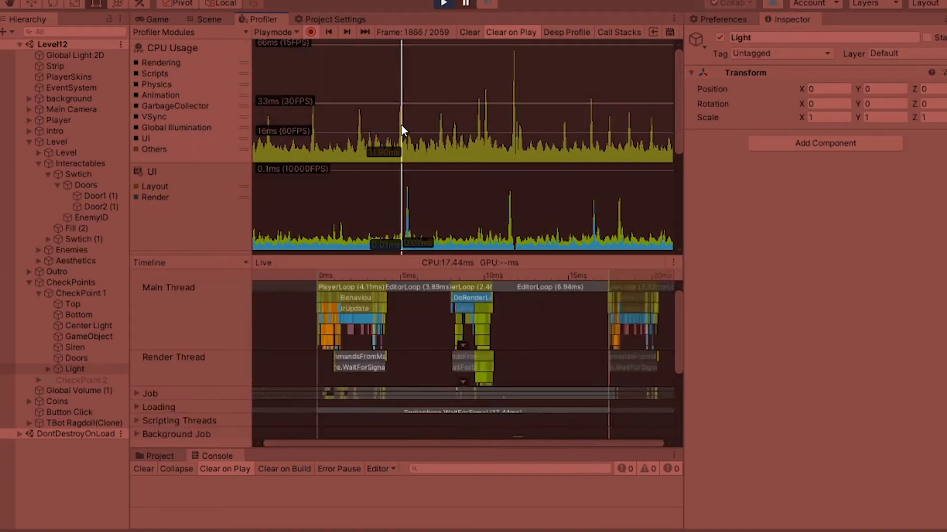
Run File > Build And Run, then scroll the web search results for the Unity version
{"action": "left_click", "coordinate": [12, 3]}
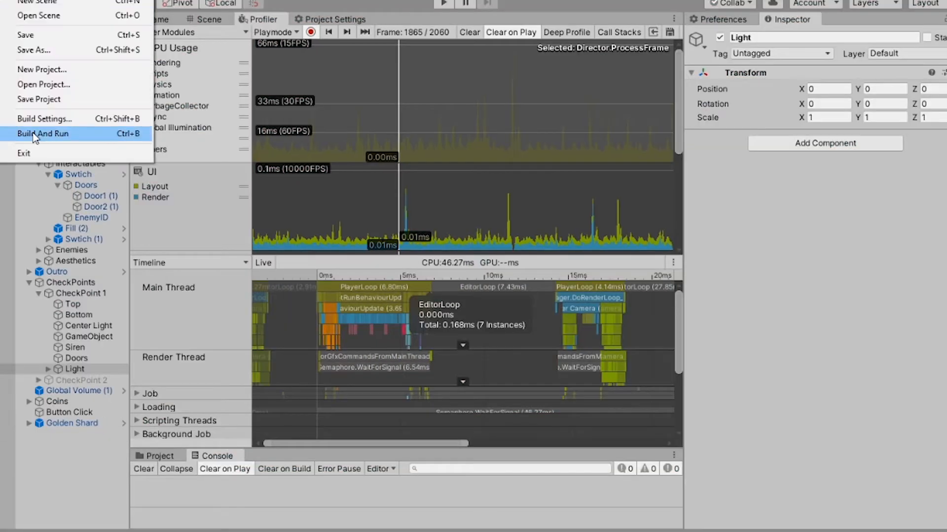
{"action": "left_click", "coordinate": [42, 133]}
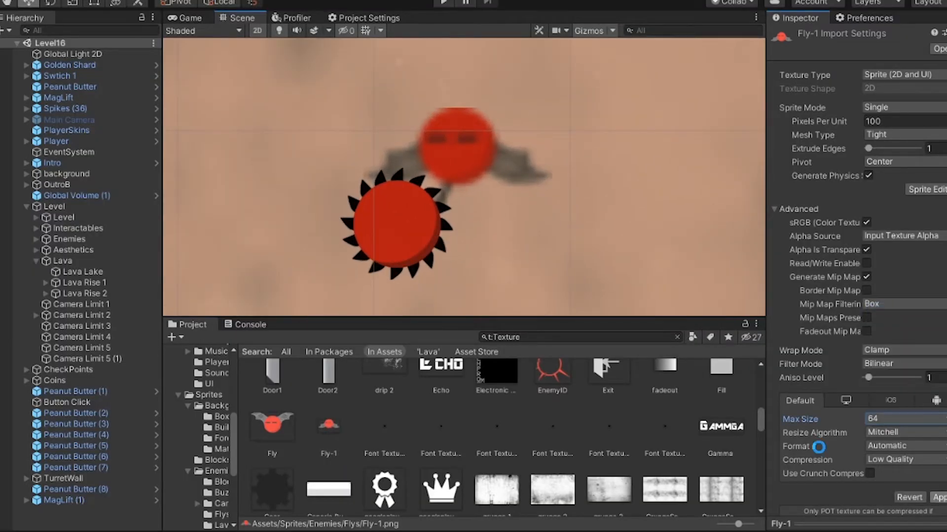
{"action": "scroll", "scroll_direction": "down", "scroll_amount": 3}
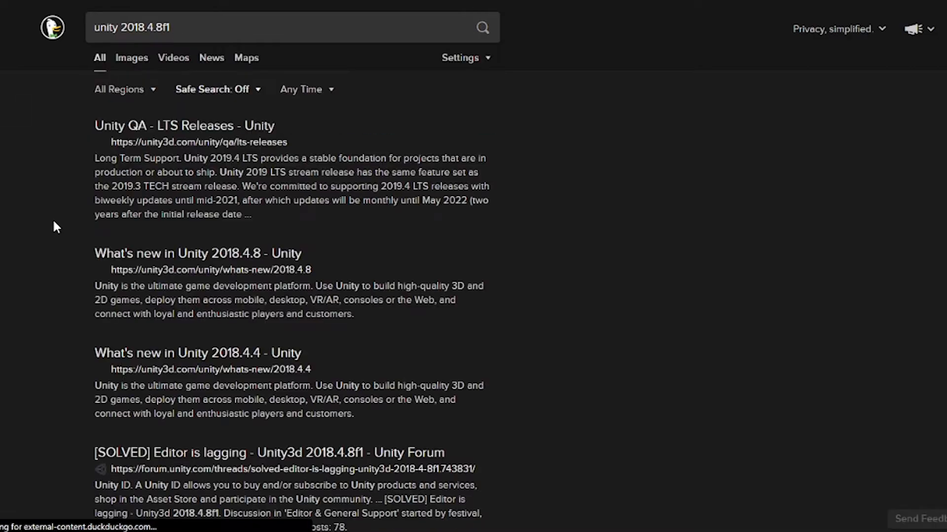
Browse the 'What's new in Unity 2018.4.8' page, then return to the search results
{"action": "left_click", "coordinate": [198, 253]}
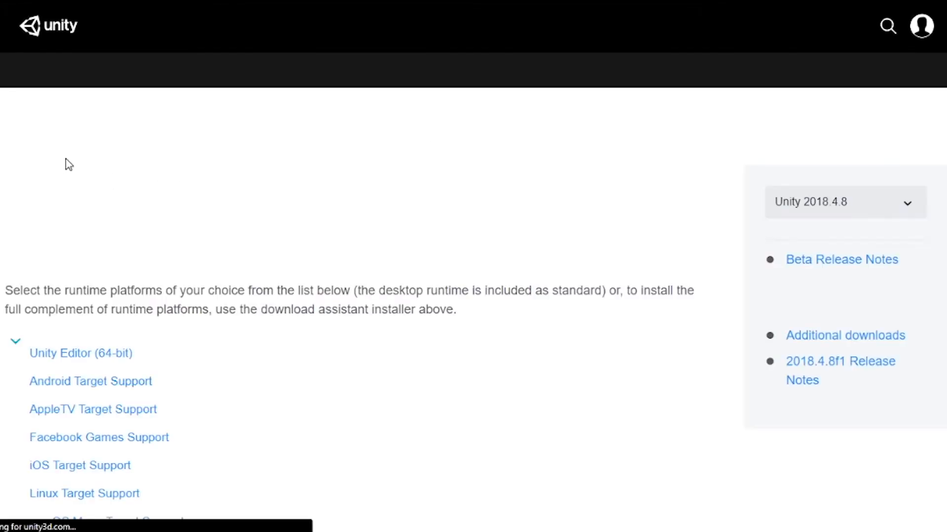
{"action": "scroll", "scroll_direction": "down", "scroll_amount": 3}
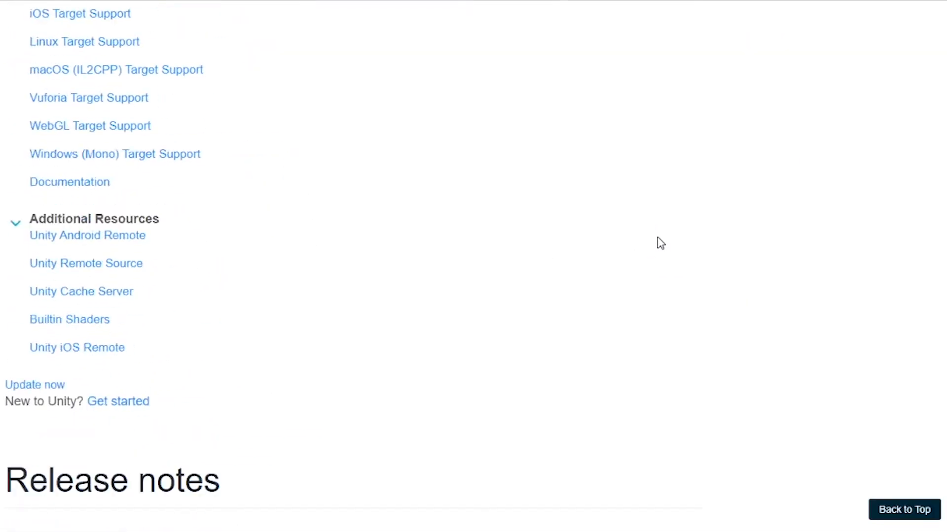
{"action": "scroll", "scroll_direction": "down", "scroll_amount": 3}
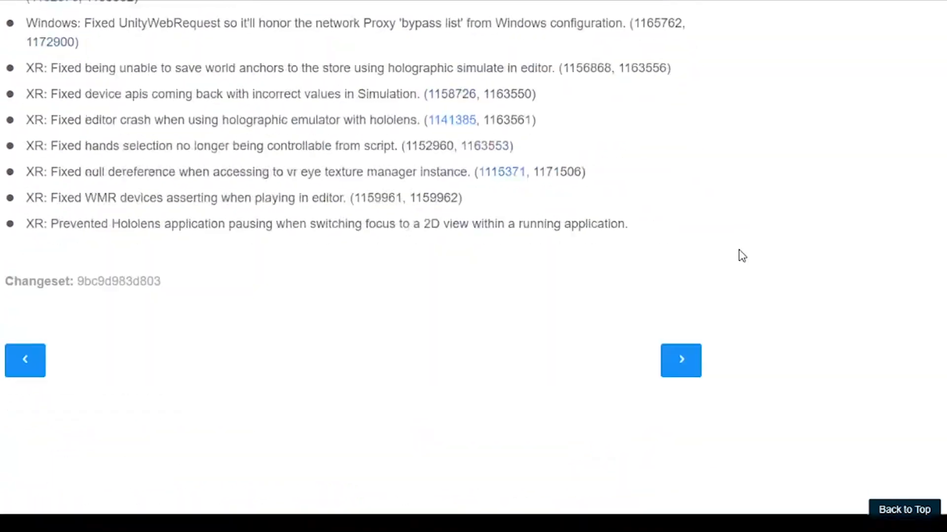
{"action": "left_click", "coordinate": [680, 360]}
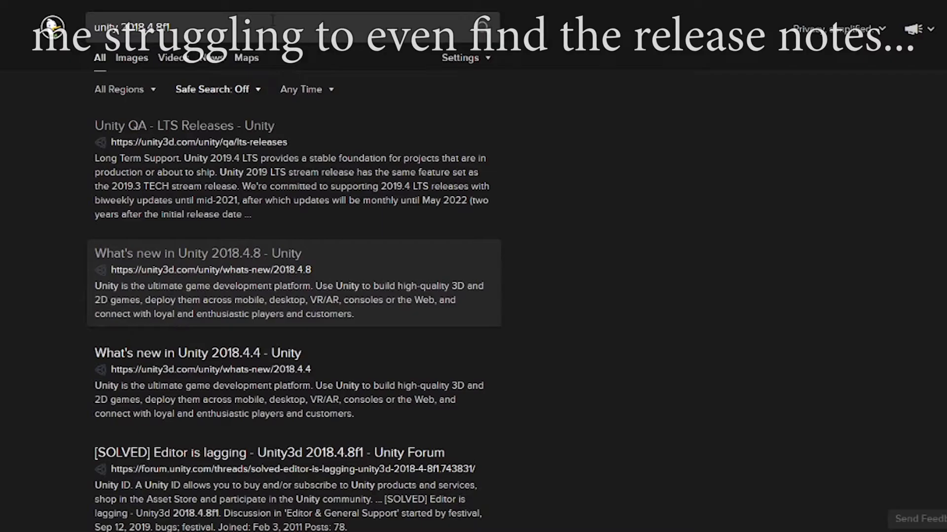
Reopen the release notes and find the Improvements note on Dark Theme for all users
{"action": "left_click", "coordinate": [178, 28]}
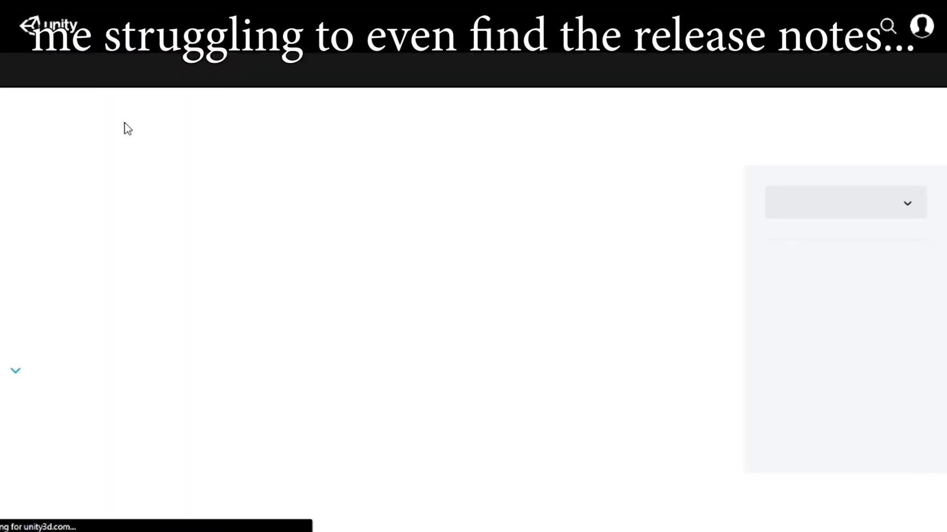
{"action": "scroll", "scroll_direction": "down", "scroll_amount": 3}
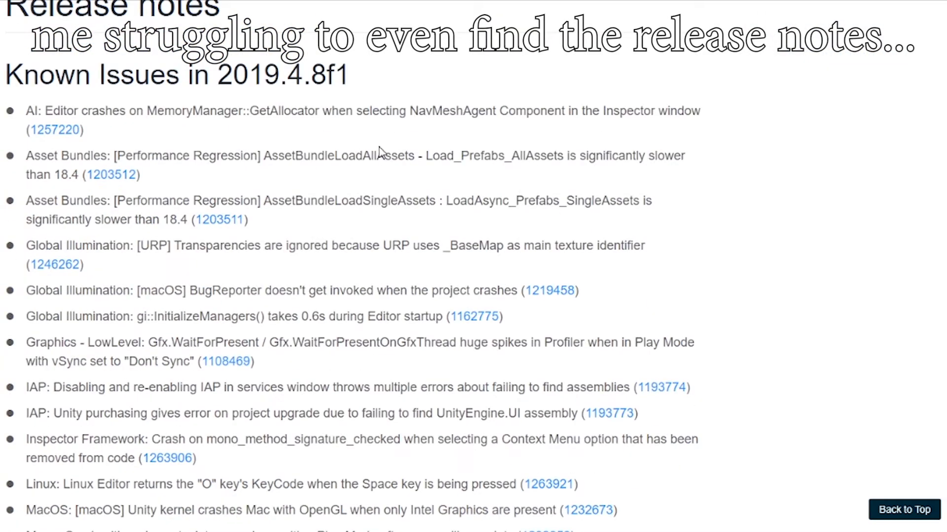
{"action": "scroll", "scroll_direction": "down", "scroll_amount": 3}
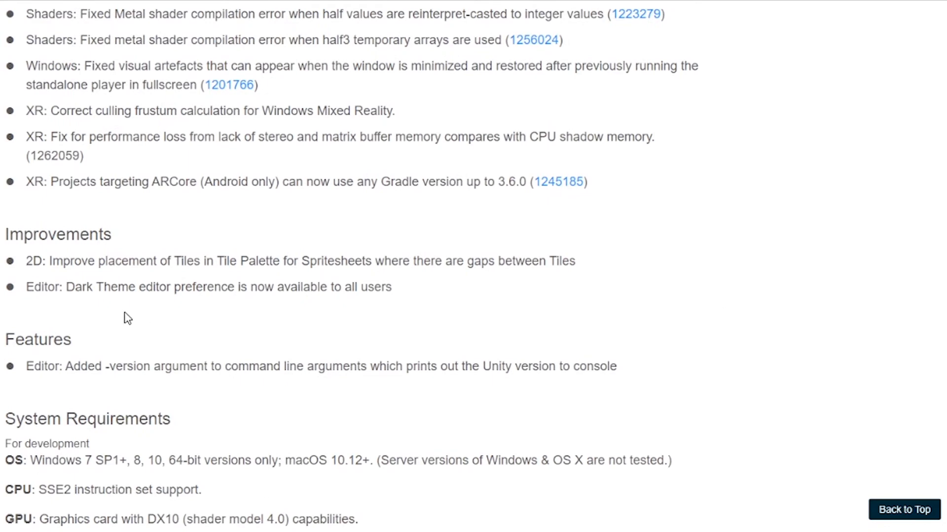
{"action": "mouse_move", "coordinate": [26, 298]}
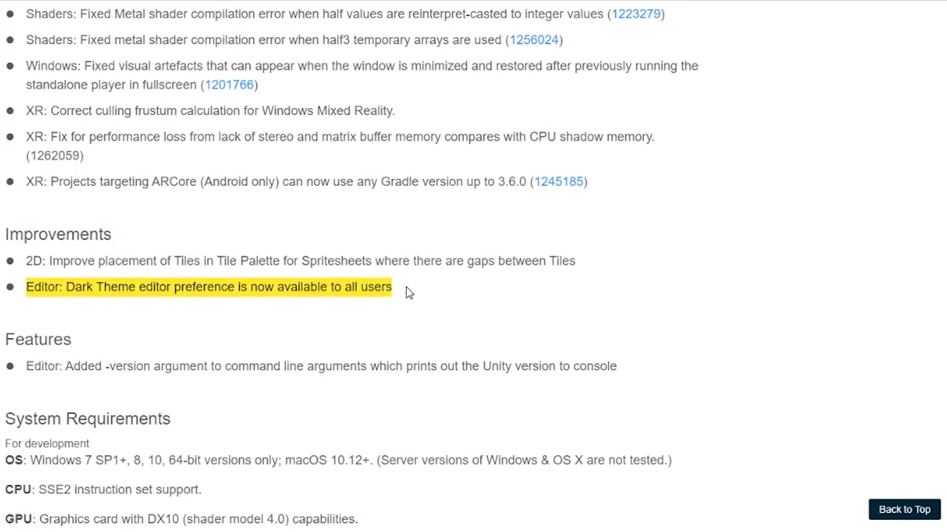
{"action": "left_click", "coordinate": [439, 294]}
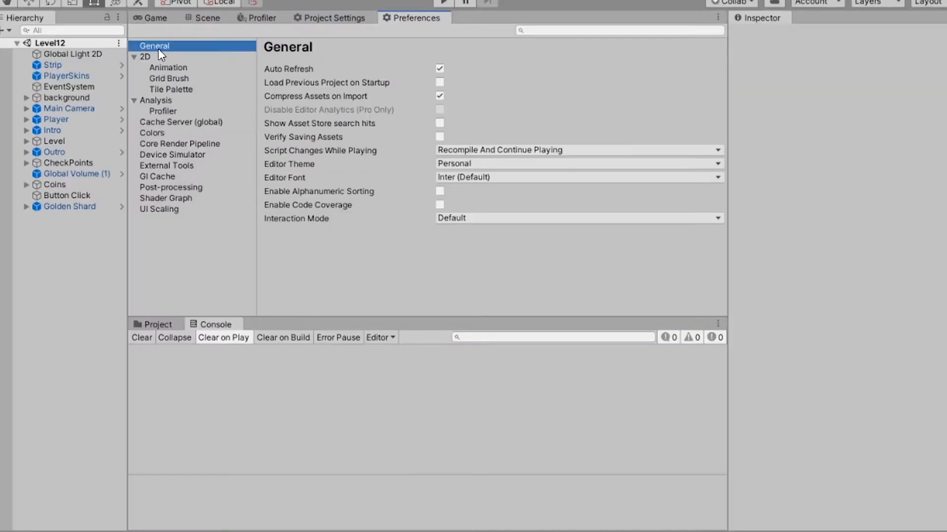
Set the Editor Theme preference to the dark Professional theme
{"action": "left_click", "coordinate": [577, 164]}
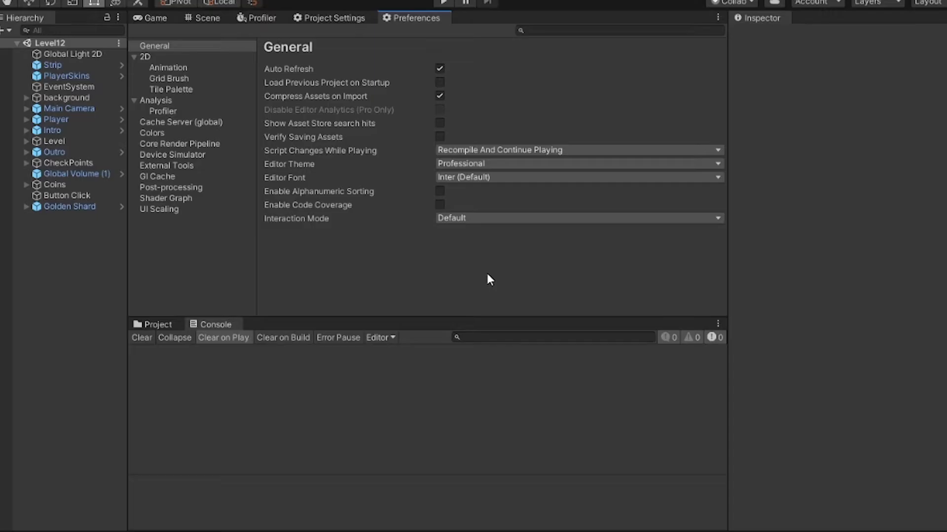
{"action": "left_click", "coordinate": [260, 17]}
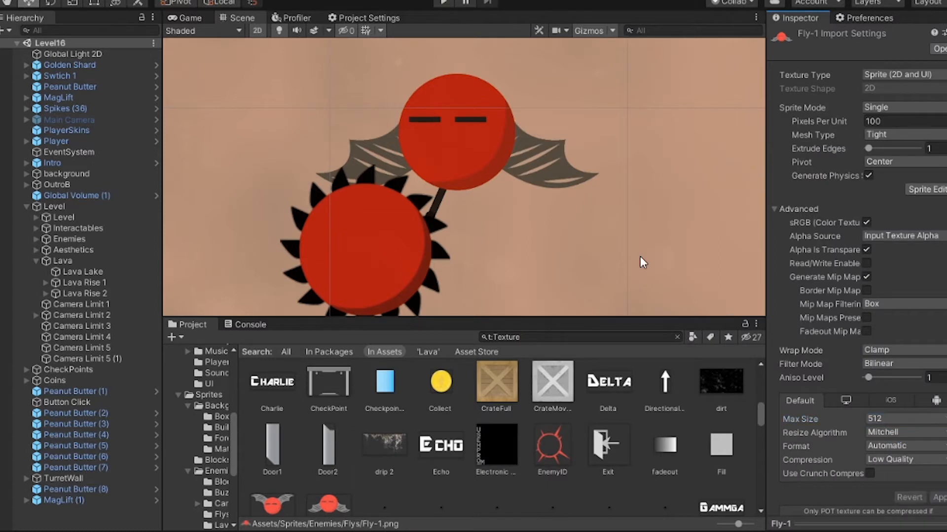
Change the Fly-1 texture's import Max Size from 512 to 32
{"action": "left_click", "coordinate": [899, 418]}
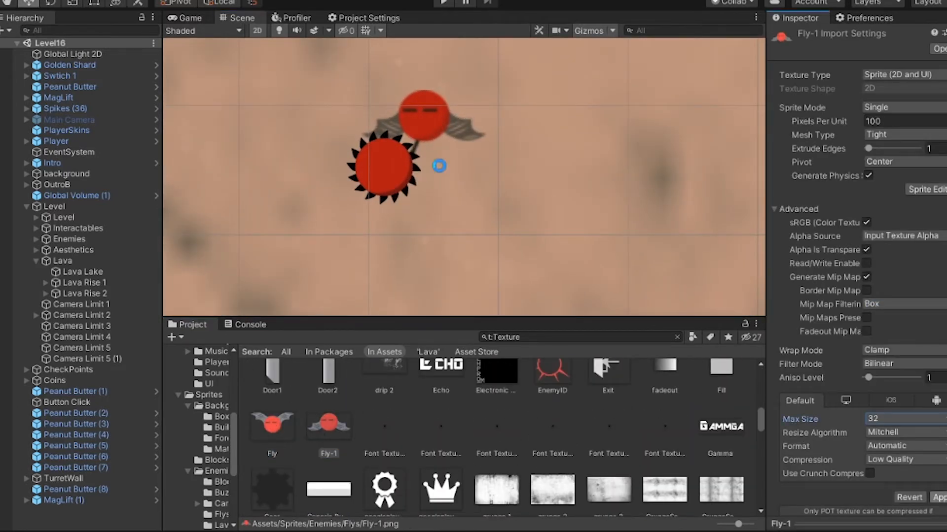
{"action": "left_click", "coordinate": [899, 418]}
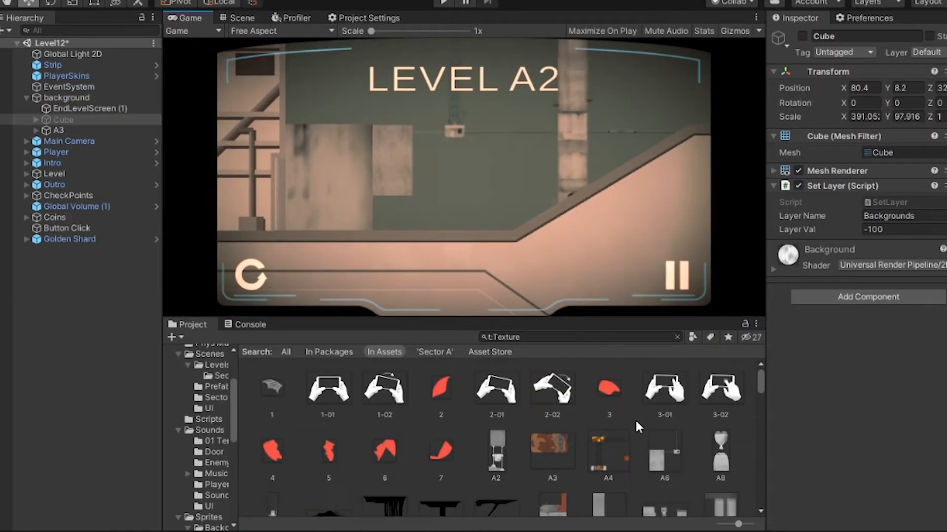
Apply the 128 max size to the A6 background texture, play the level and stop it
{"action": "left_click", "coordinate": [664, 450]}
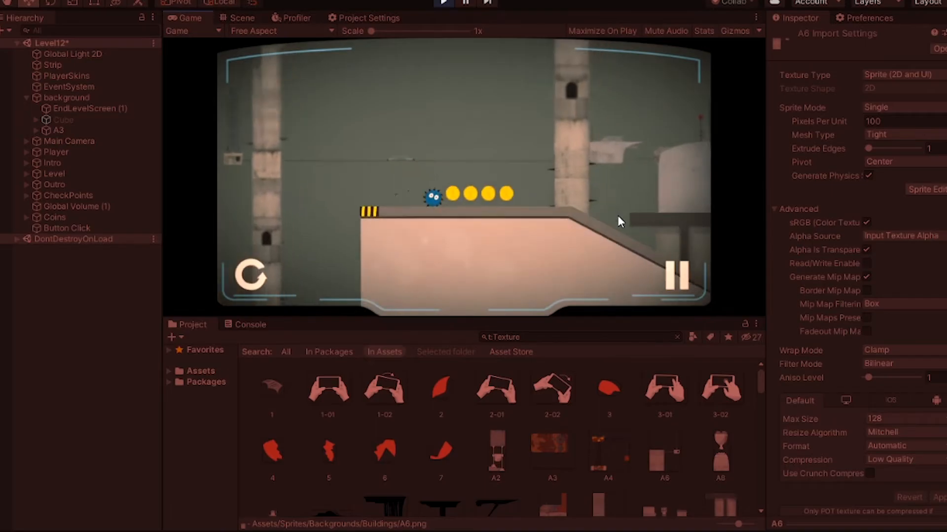
{"action": "left_click", "coordinate": [890, 362]}
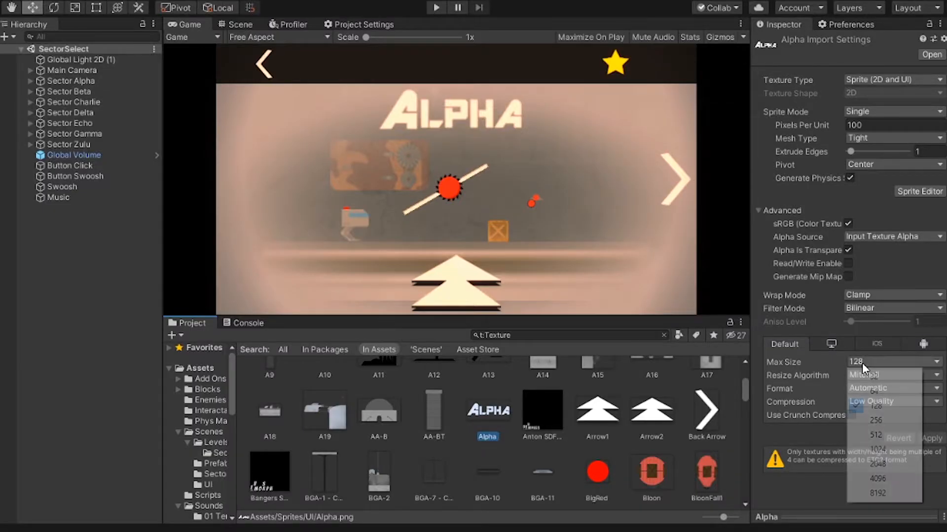
Lower the Alpha texture's max size and toggle its smoothing off and back on
{"action": "left_click", "coordinate": [892, 308]}
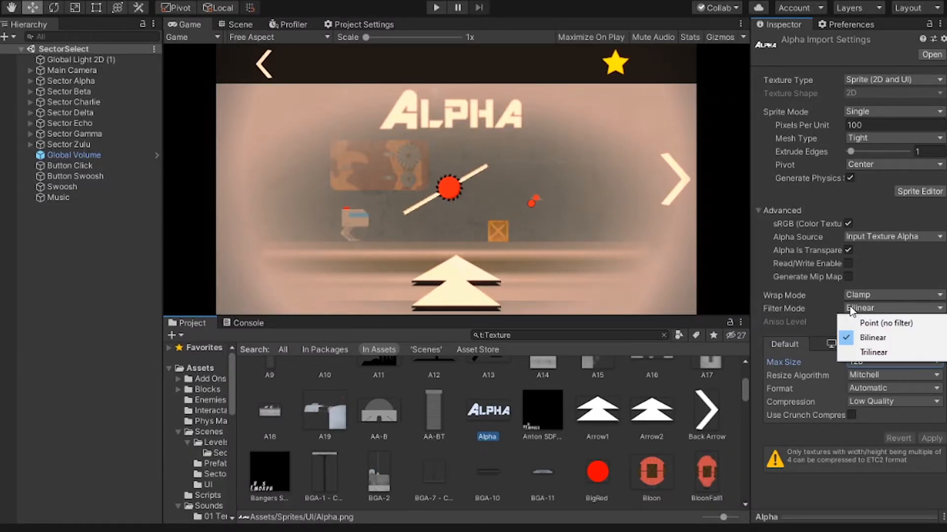
{"action": "left_click", "coordinate": [886, 323]}
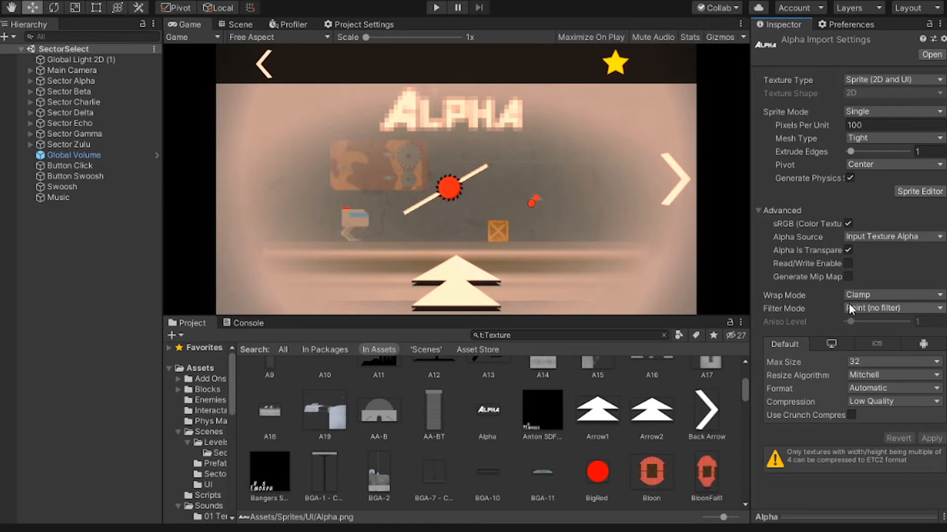
{"action": "left_click", "coordinate": [893, 308]}
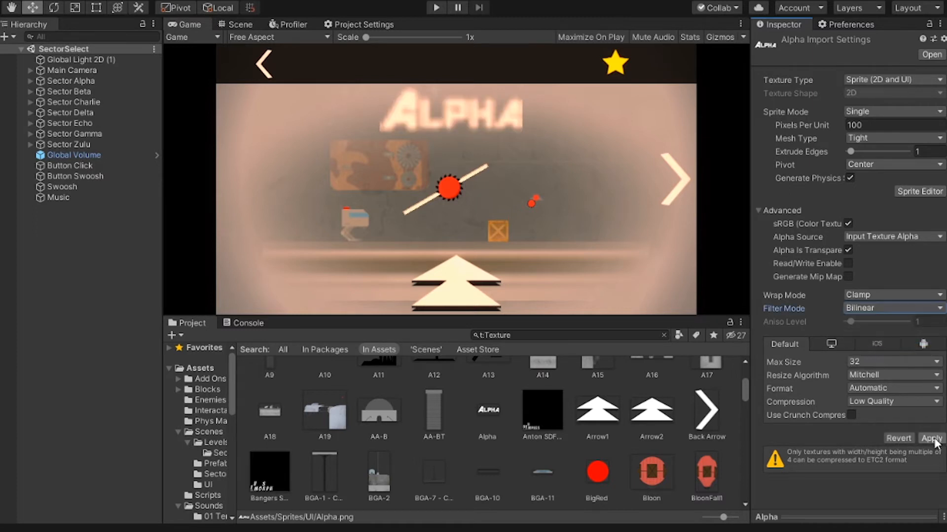
{"action": "left_click", "coordinate": [892, 309]}
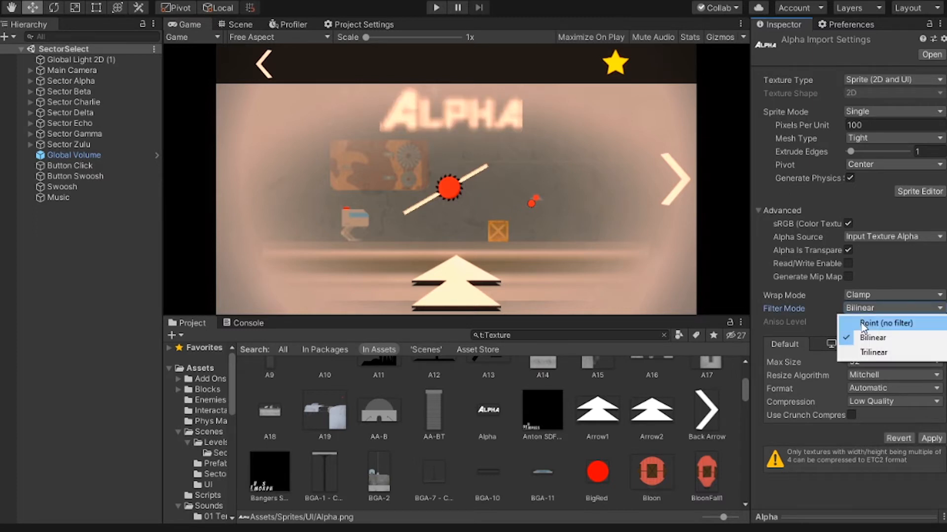
Try Trilinear filtering on the Alpha texture, then settle on Bilinear
{"action": "left_click", "coordinate": [886, 324]}
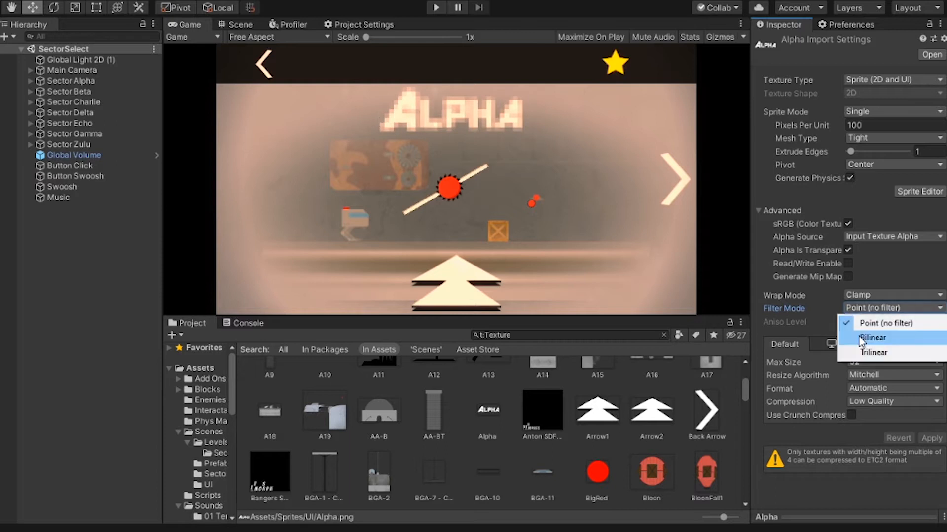
{"action": "left_click", "coordinate": [874, 352]}
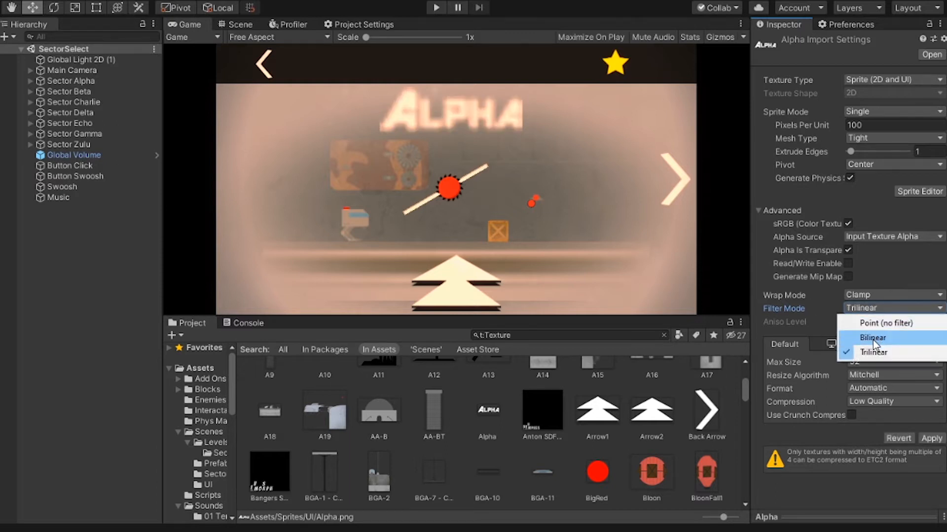
{"action": "left_click", "coordinate": [873, 338]}
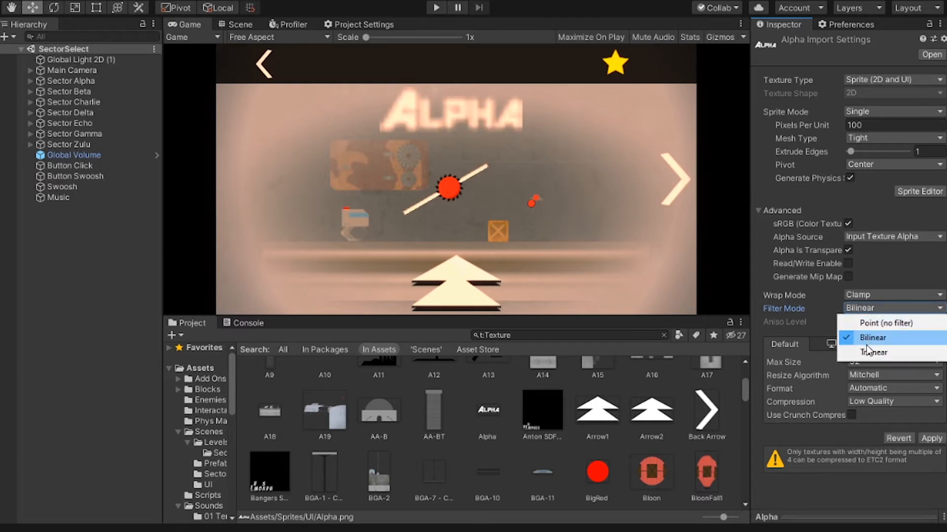
{"action": "left_click", "coordinate": [872, 353]}
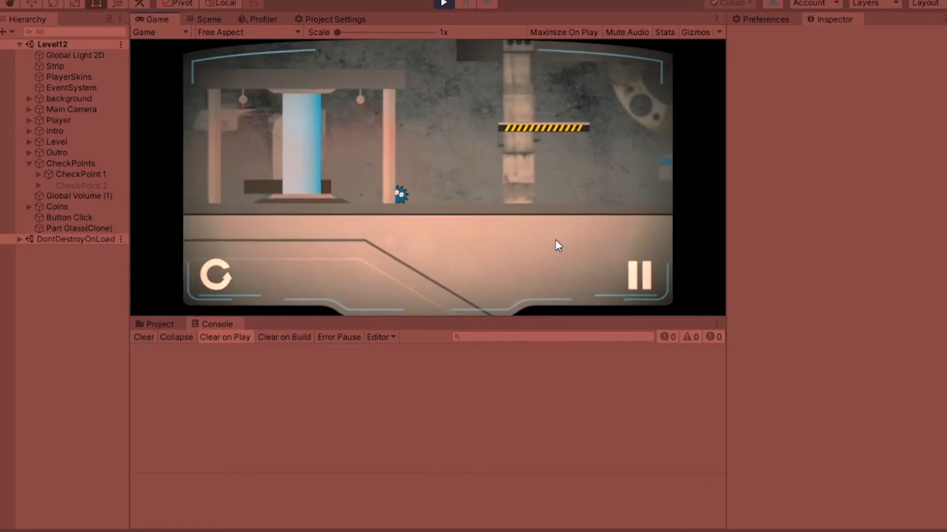
{"action": "left_click", "coordinate": [263, 19]}
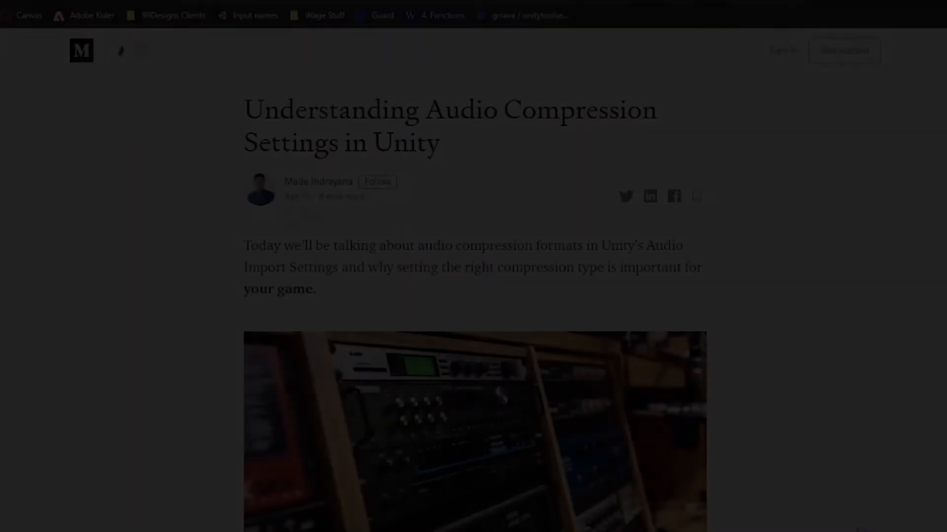
Scroll the Medium article from the PCM section down to the Lossy Formats section
{"action": "scroll", "scroll_direction": "down", "scroll_amount": 3}
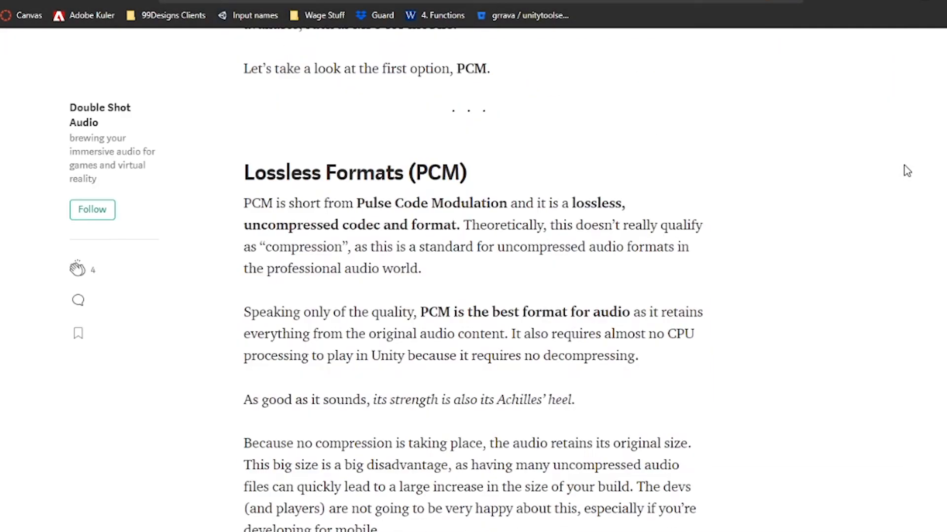
{"action": "scroll", "scroll_direction": "down", "scroll_amount": 3}
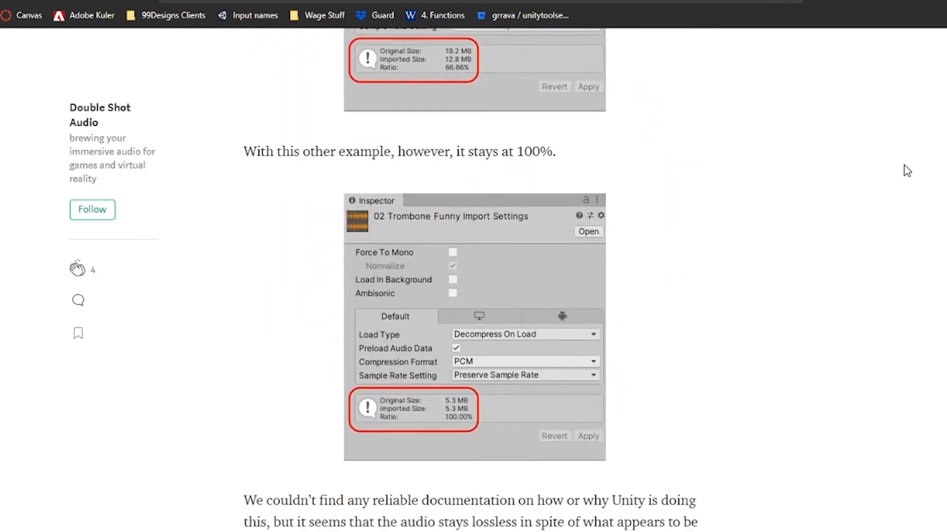
{"action": "scroll", "scroll_direction": "down", "scroll_amount": 3}
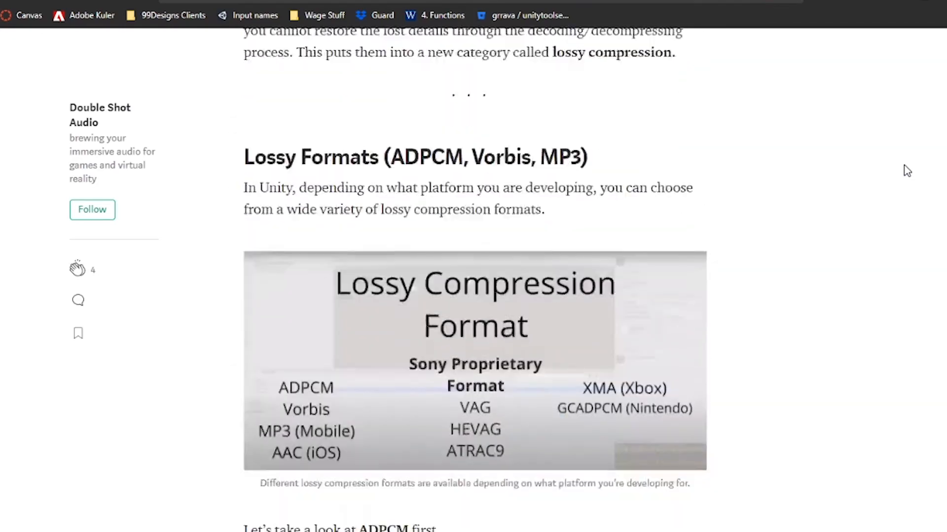
{"action": "scroll", "scroll_direction": "down", "scroll_amount": 3}
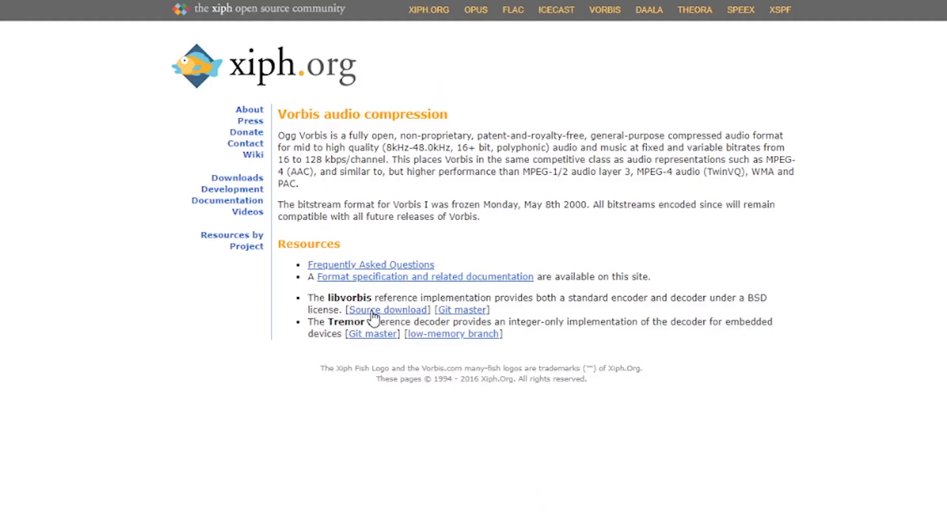
{"action": "mouse_move", "coordinate": [595, 440]}
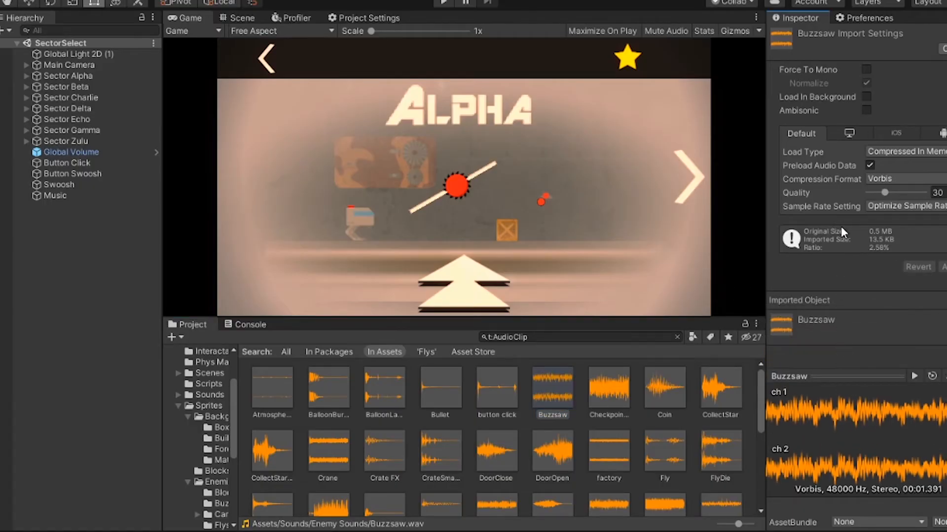
Drag the Buzzsaw Vorbis compression Quality slider to 30
{"action": "left_click_drag", "start_coordinate": [887, 192], "coordinate": [896, 192]}
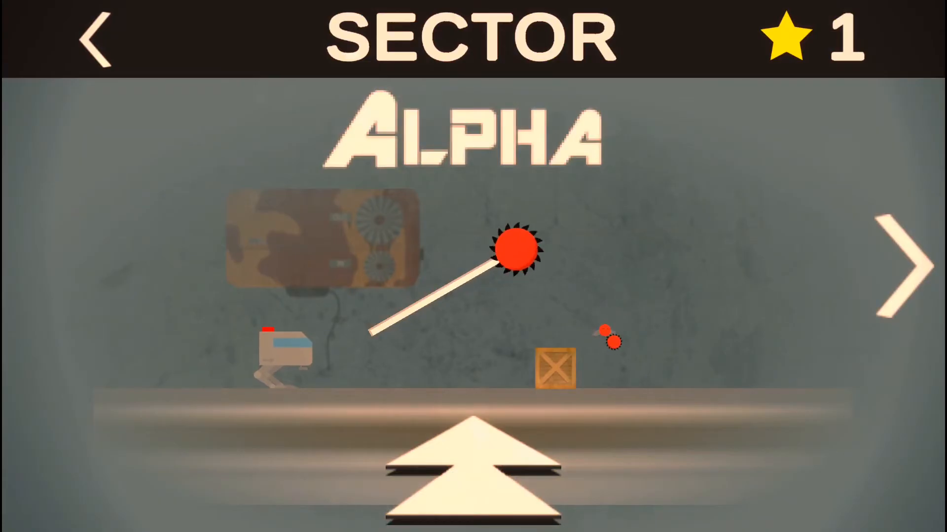
Advance the sector select from Alpha past the locked sector to Bravo
{"action": "left_click", "coordinate": [902, 259]}
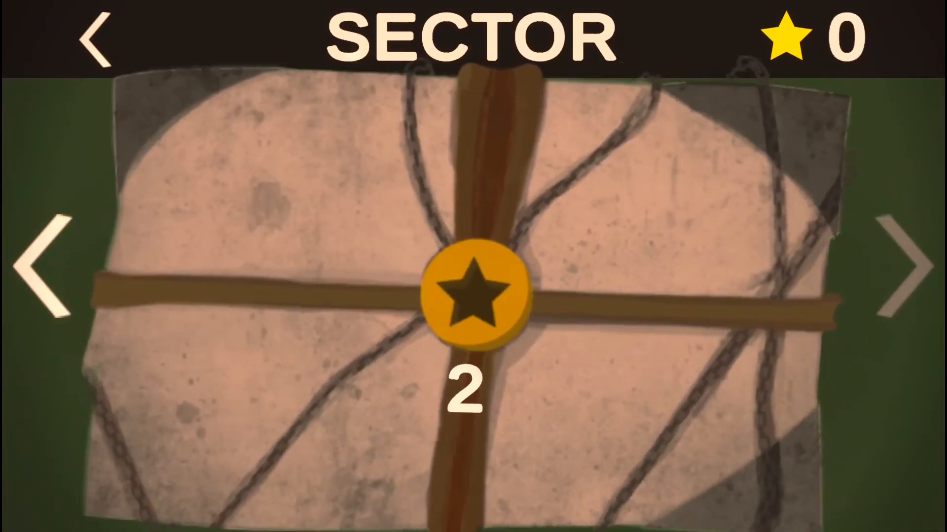
{"action": "left_click", "coordinate": [477, 290]}
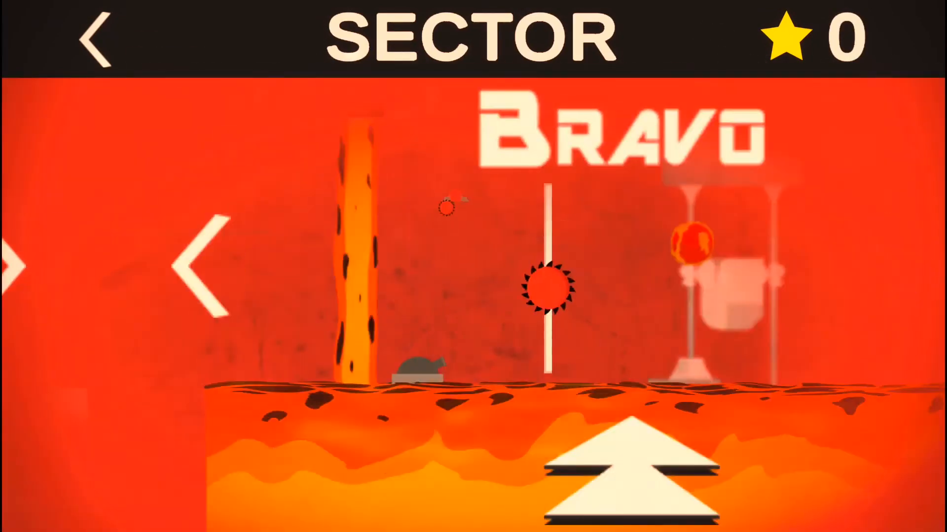
{"action": "left_click", "coordinate": [97, 43]}
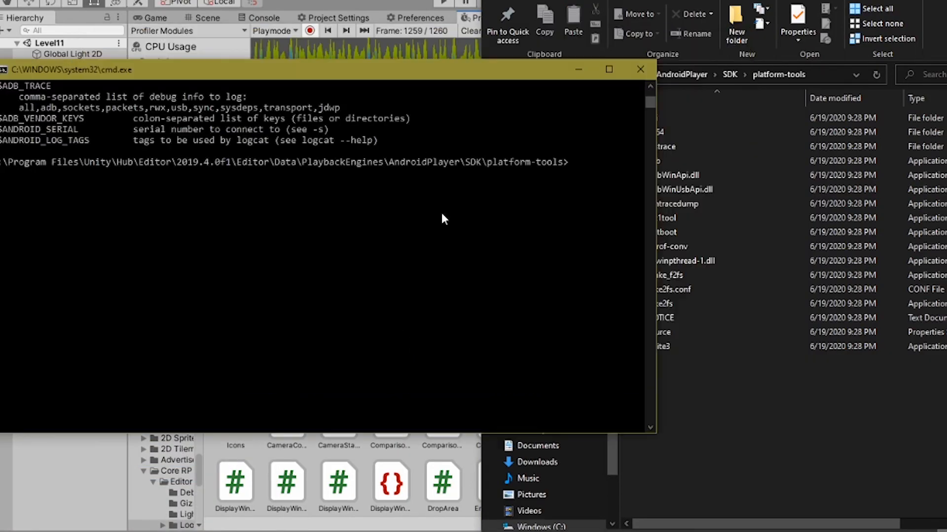
Run 'adb devices' to list the connected Android devices
{"action": "type", "text": "adb devices"}
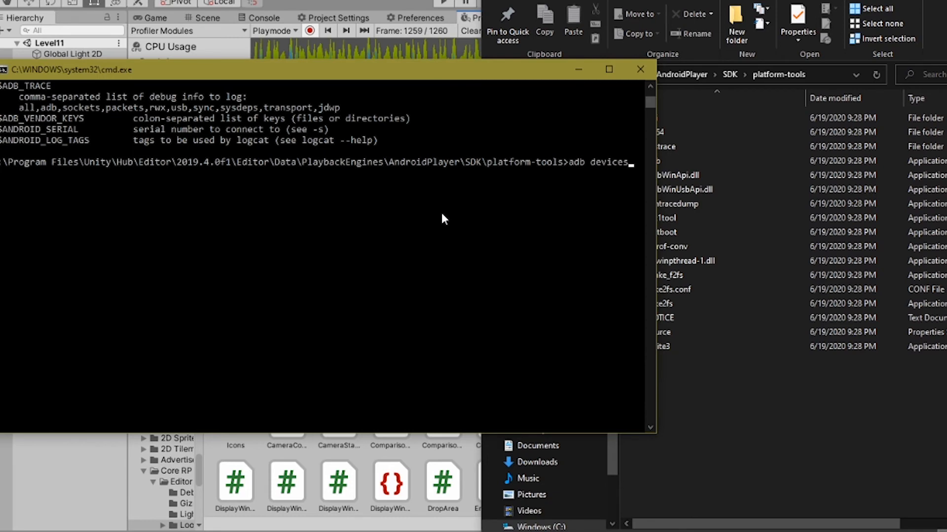
{"action": "key", "text": "enter"}
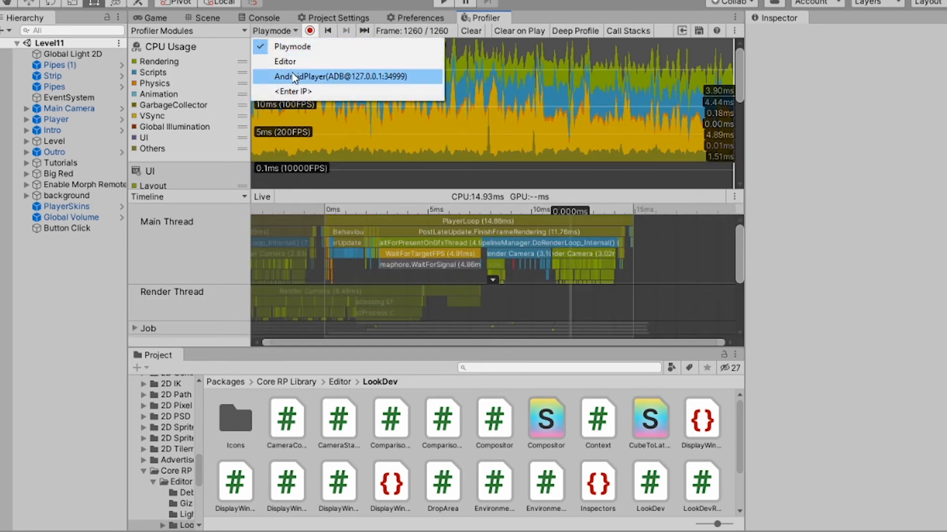
{"action": "left_click", "coordinate": [337, 76]}
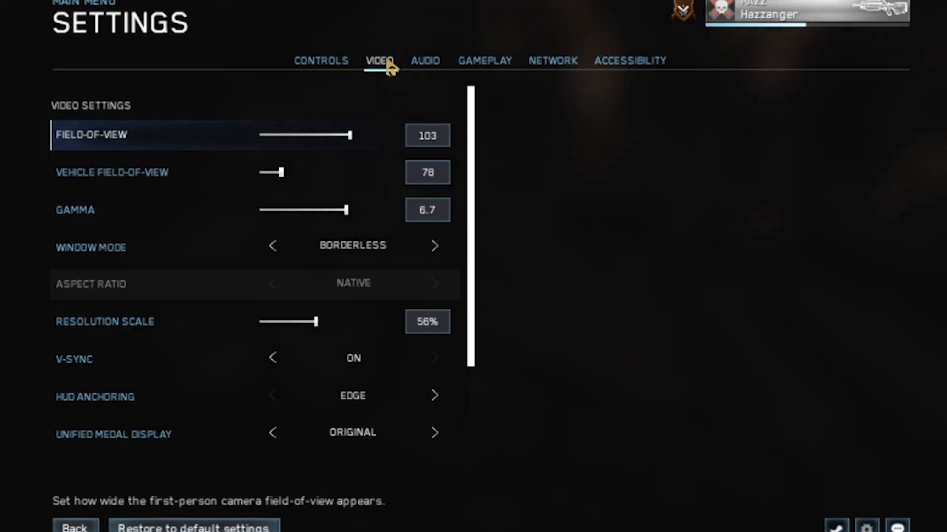
Show the VIDEO settings and the graphics screen with the Vsync checkbox switched on
{"action": "left_click", "coordinate": [434, 358]}
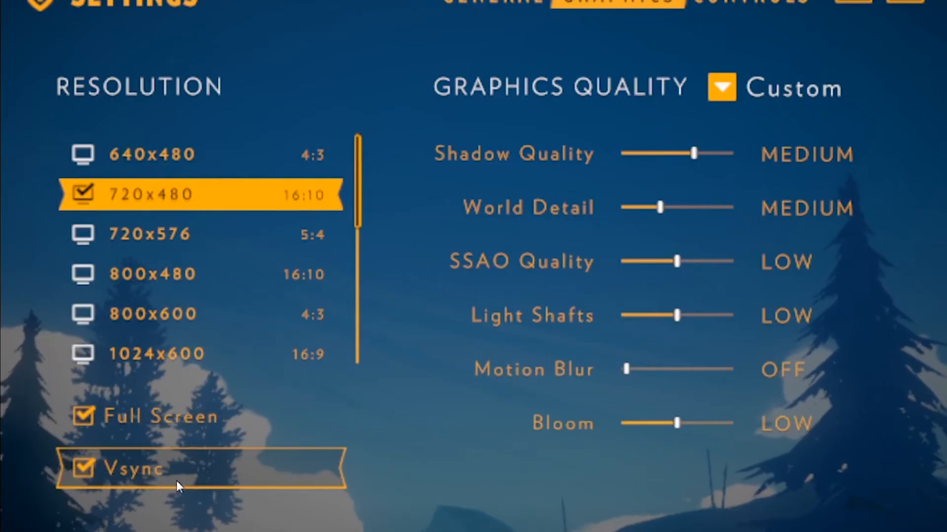
{"action": "left_click", "coordinate": [83, 471]}
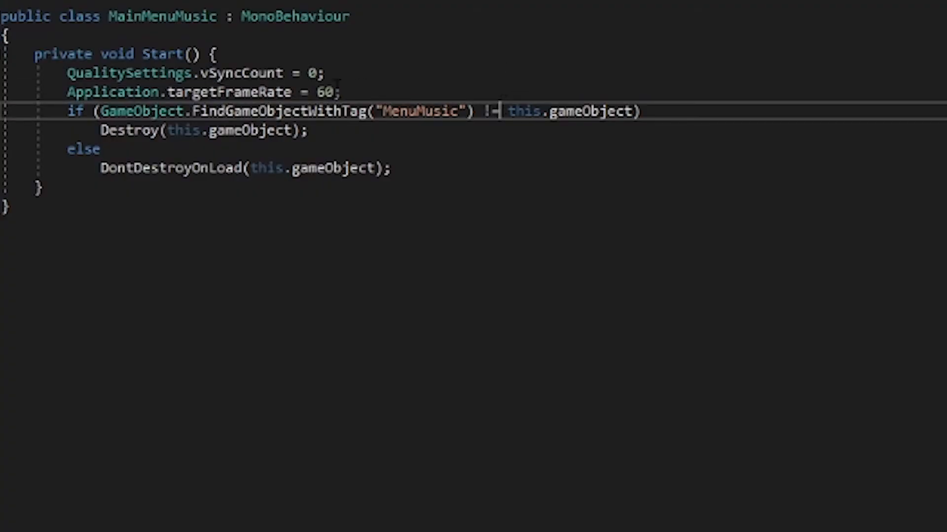
Replace Application.targetFrameRate = 60 with 120 in the MainMenuMusic script
{"action": "double_click", "coordinate": [325, 92]}
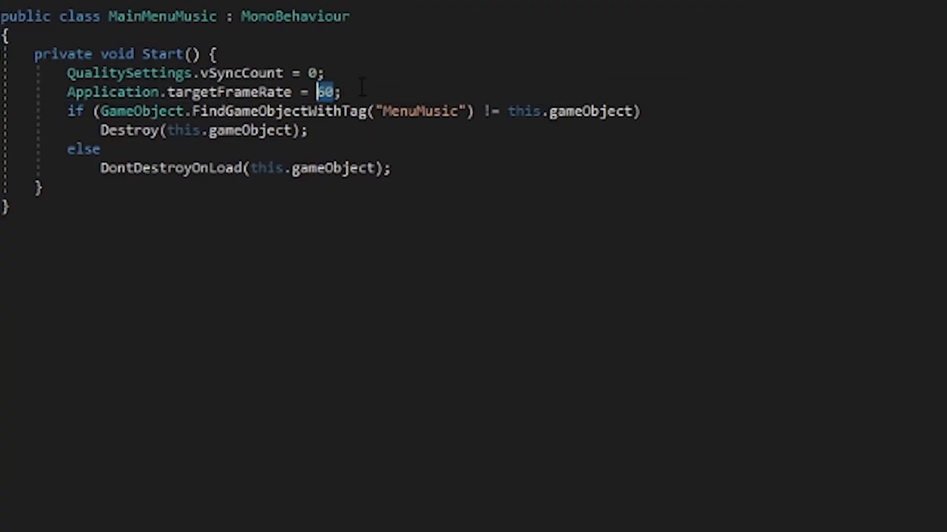
{"action": "type", "text": "12"}
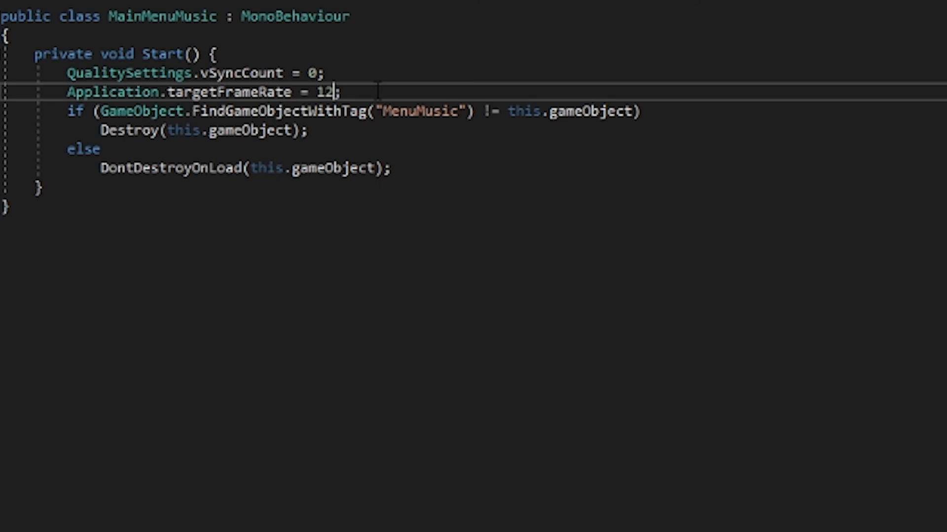
{"action": "type", "text": "0"}
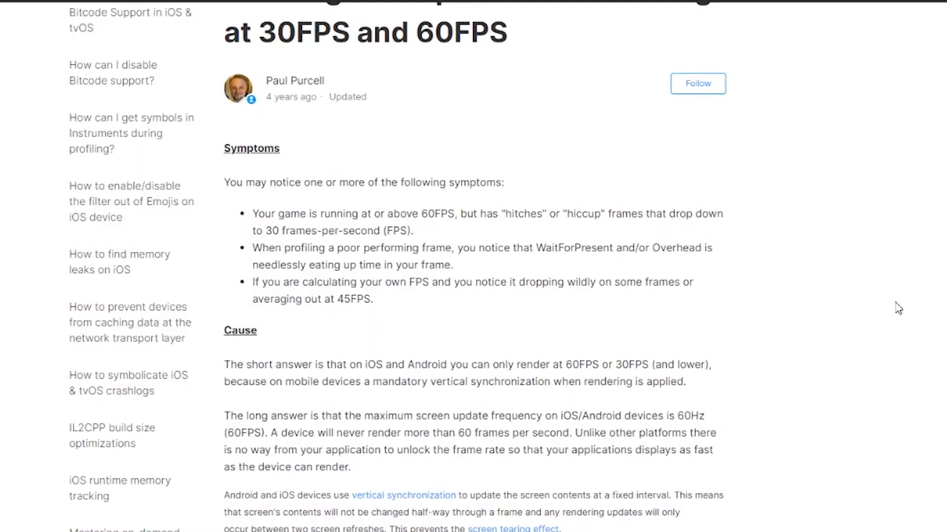
Scroll to the Cause section and highlight 'than 60 frames per second'
{"action": "scroll", "scroll_direction": "down", "scroll_amount": 3}
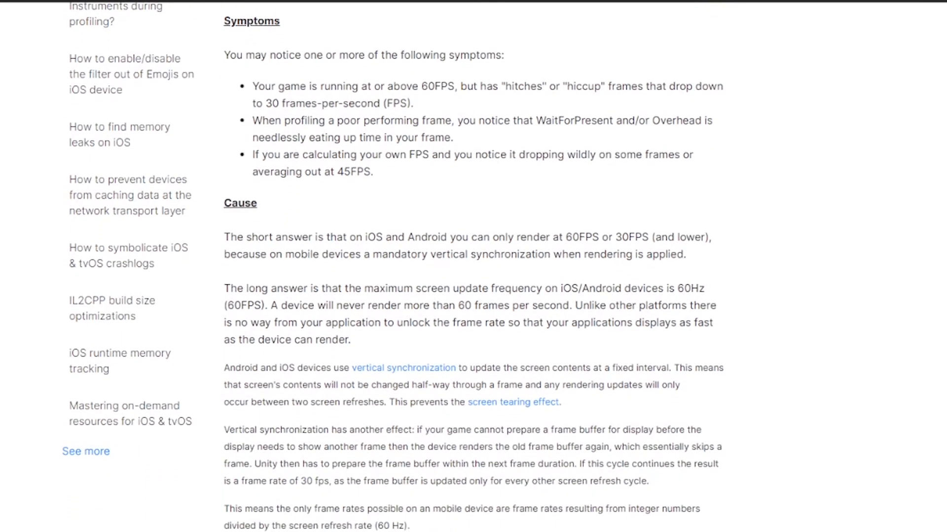
{"action": "scroll", "scroll_direction": "down", "scroll_amount": 3}
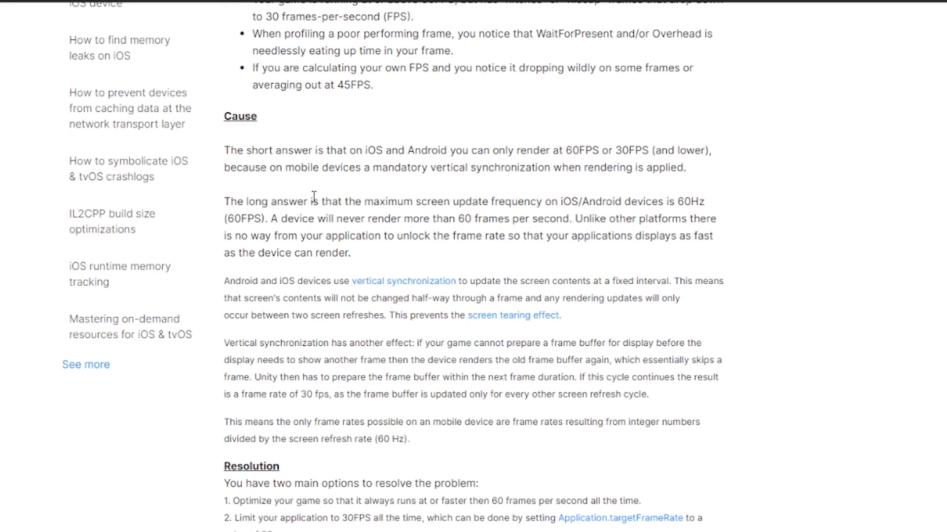
{"action": "mouse_move", "coordinate": [774, 180]}
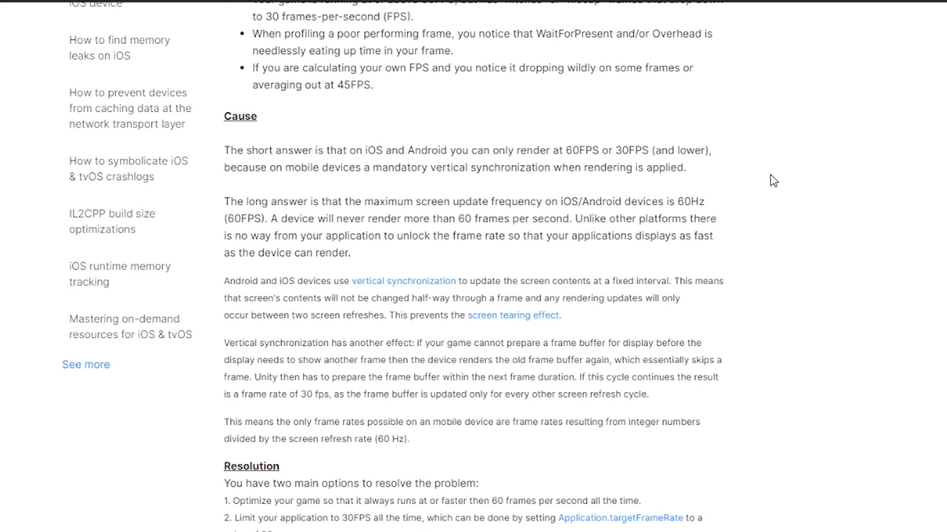
{"action": "mouse_move", "coordinate": [772, 178]}
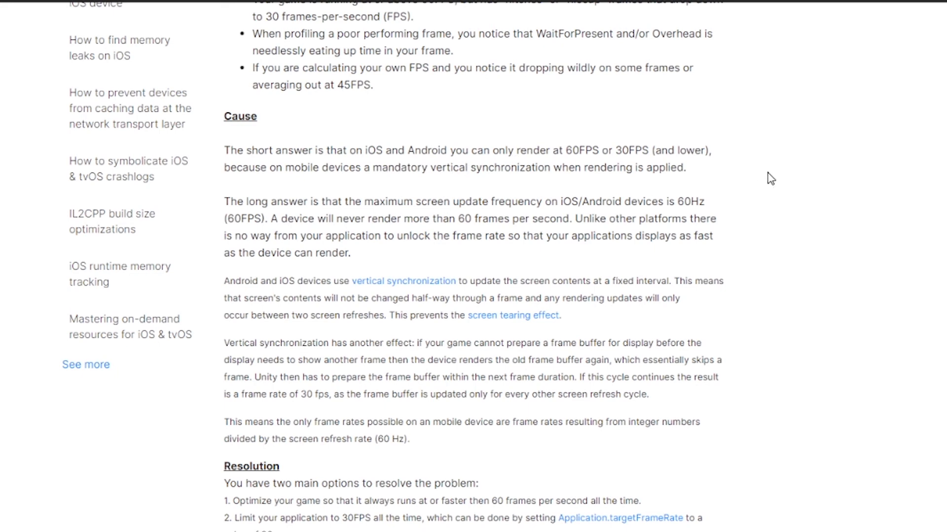
{"action": "mouse_move", "coordinate": [420, 231]}
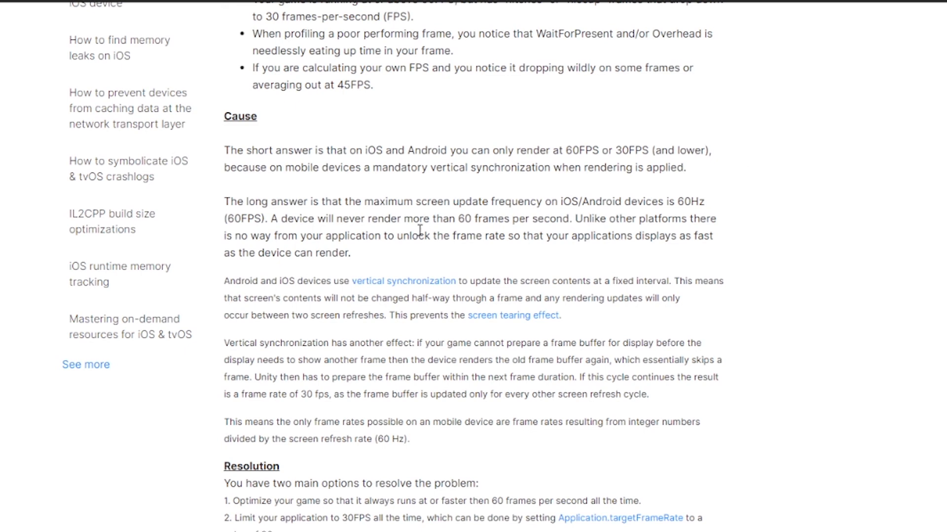
{"action": "left_click_drag", "start_coordinate": [424, 219], "coordinate": [561, 219]}
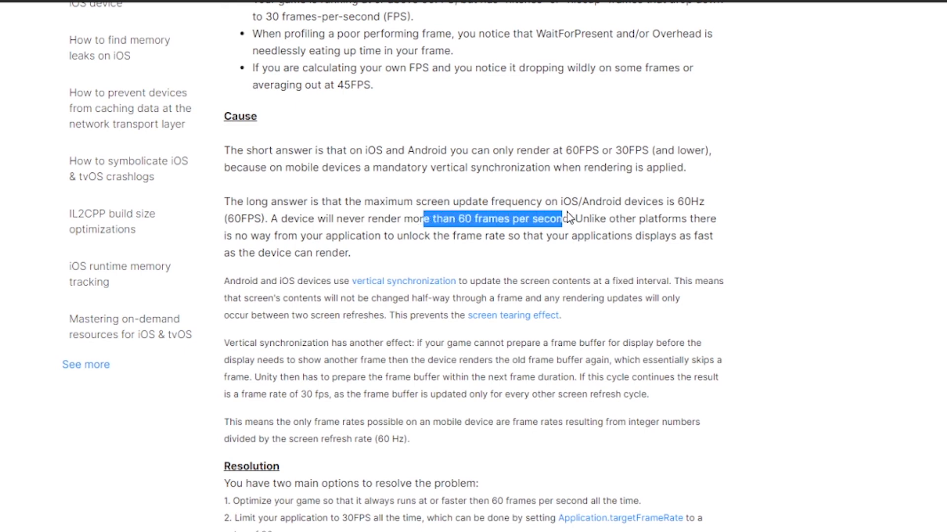